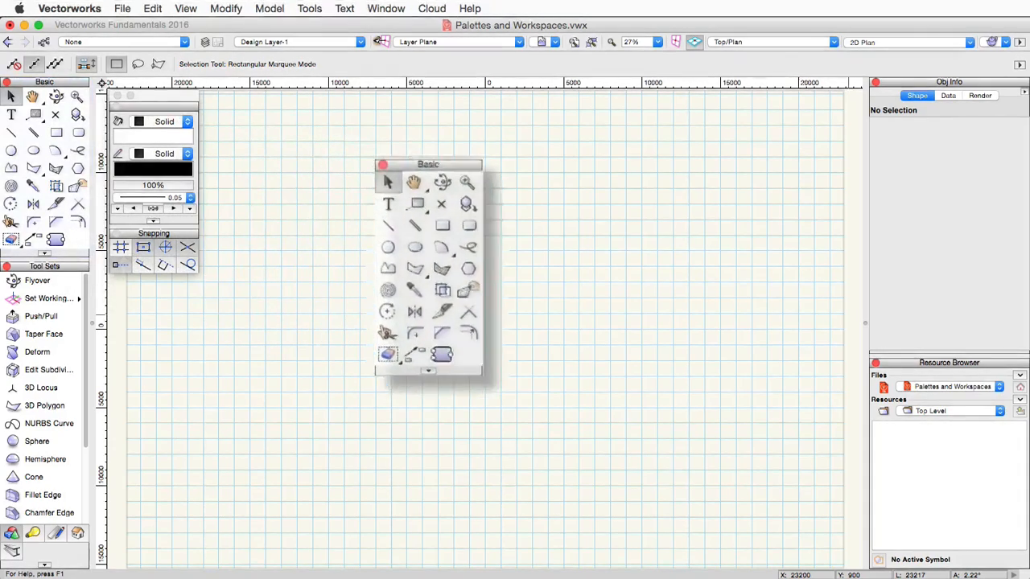
- Float the Tool Sets palette over the middle of the drawing area
{"action": "left_click_drag", "start_coordinate": [427, 164], "coordinate": [513, 182]}
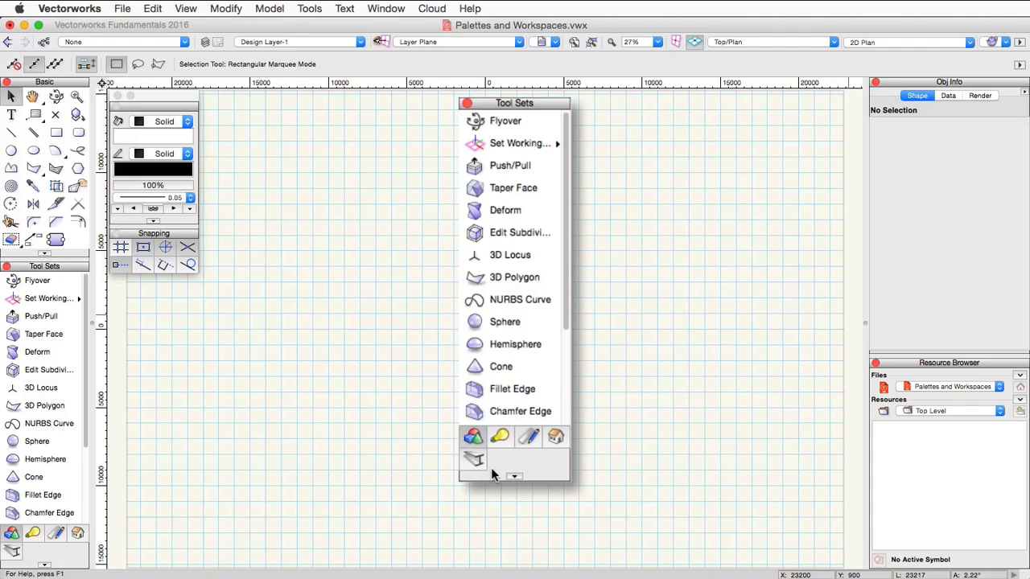
{"action": "mouse_move", "coordinate": [482, 459]}
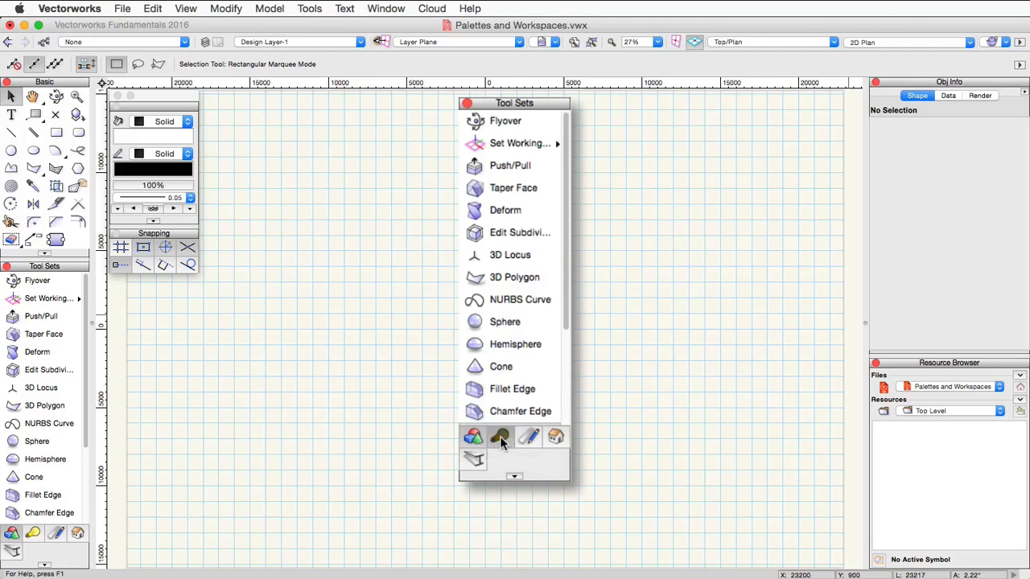
- Browse other tool sets, landing on the dimensioning and annotation tools
{"action": "left_click", "coordinate": [529, 436]}
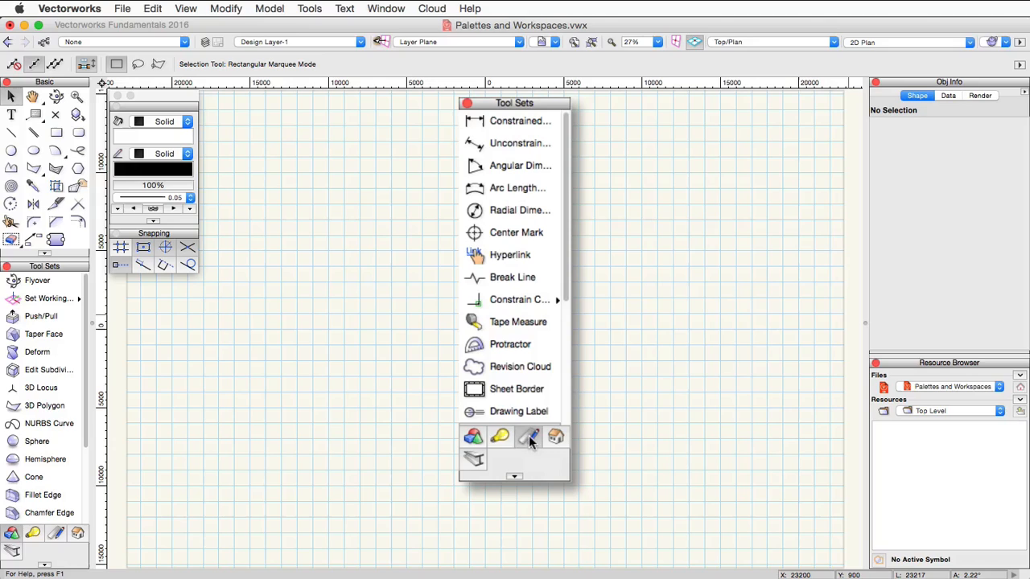
{"action": "left_click", "coordinate": [473, 436]}
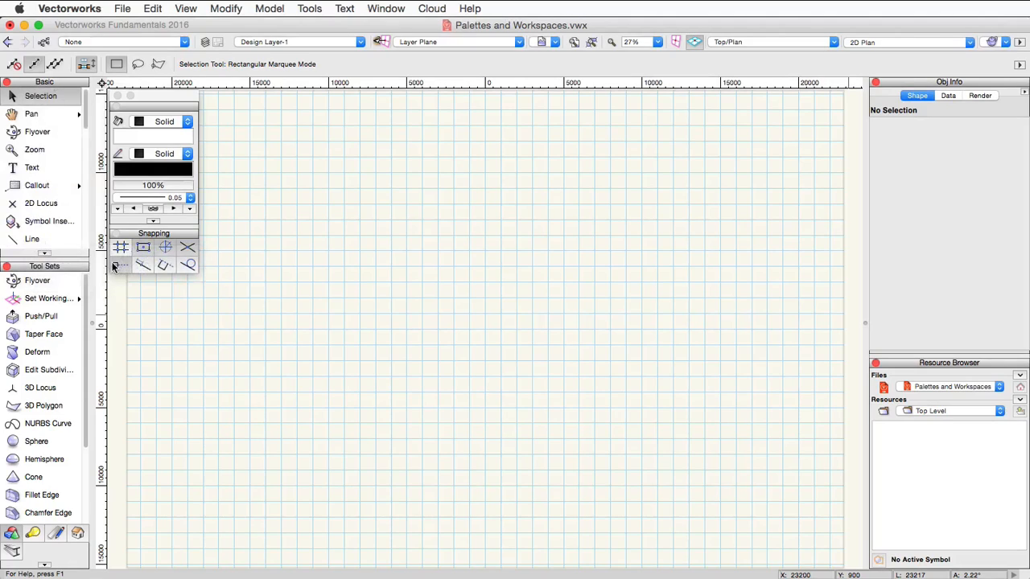
- Bring up the Basic palette's display options to switch it back to icons
{"action": "right_click", "coordinate": [115, 266]}
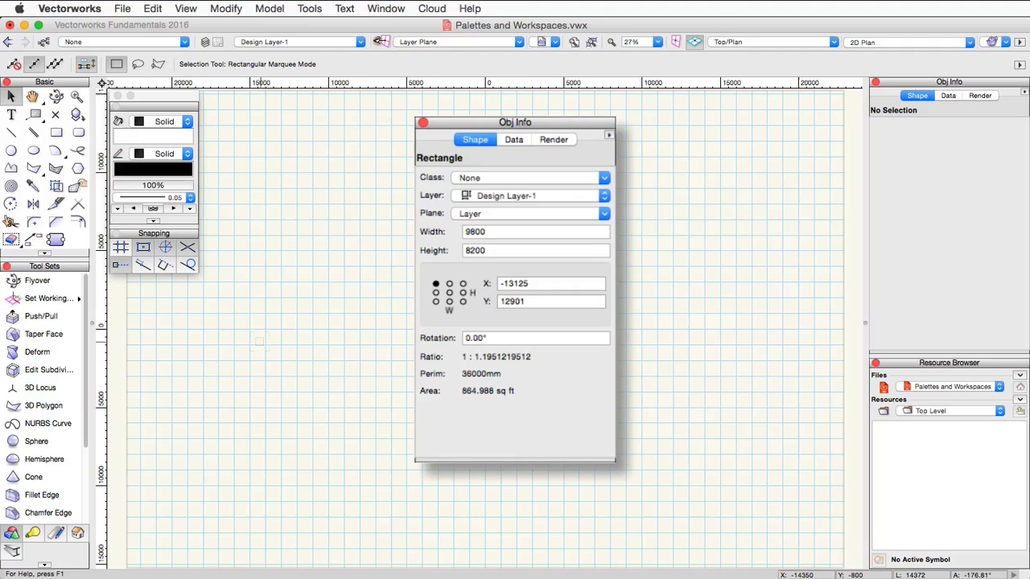
- View the object's record data in Object Info, then its Render settings for the extrude
{"action": "left_click", "coordinate": [513, 139]}
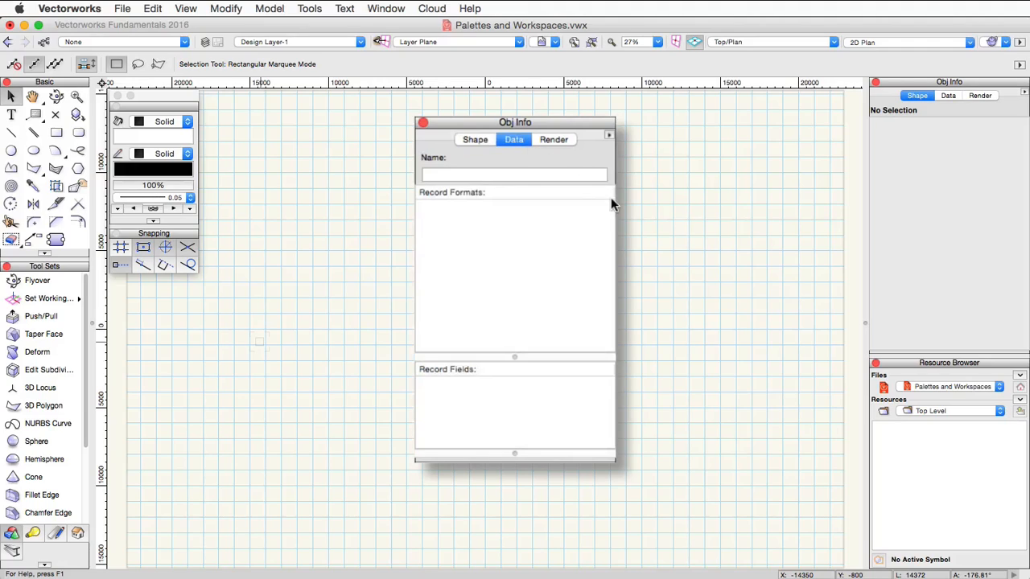
{"action": "left_click", "coordinate": [515, 175]}
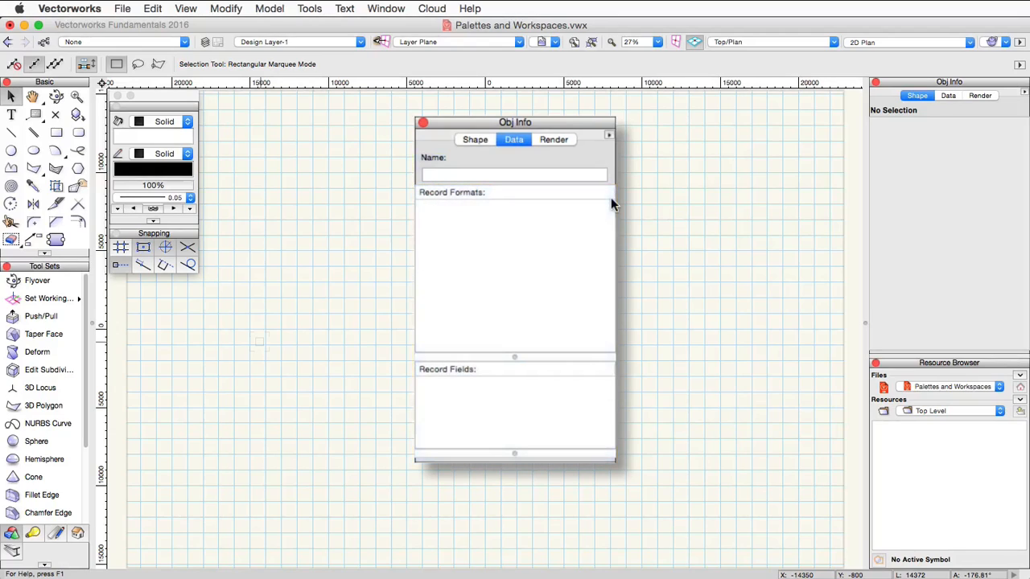
{"action": "left_click", "coordinate": [554, 139]}
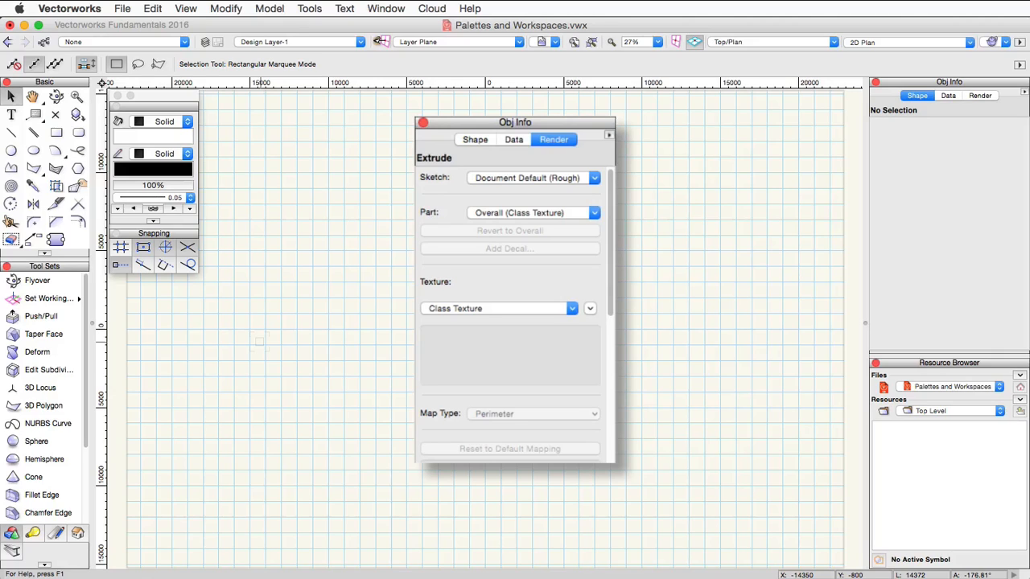
- Float the Resource Browser for the Palettes and Workspaces file over the drawing
{"action": "left_click_drag", "start_coordinate": [515, 123], "coordinate": [531, 122]}
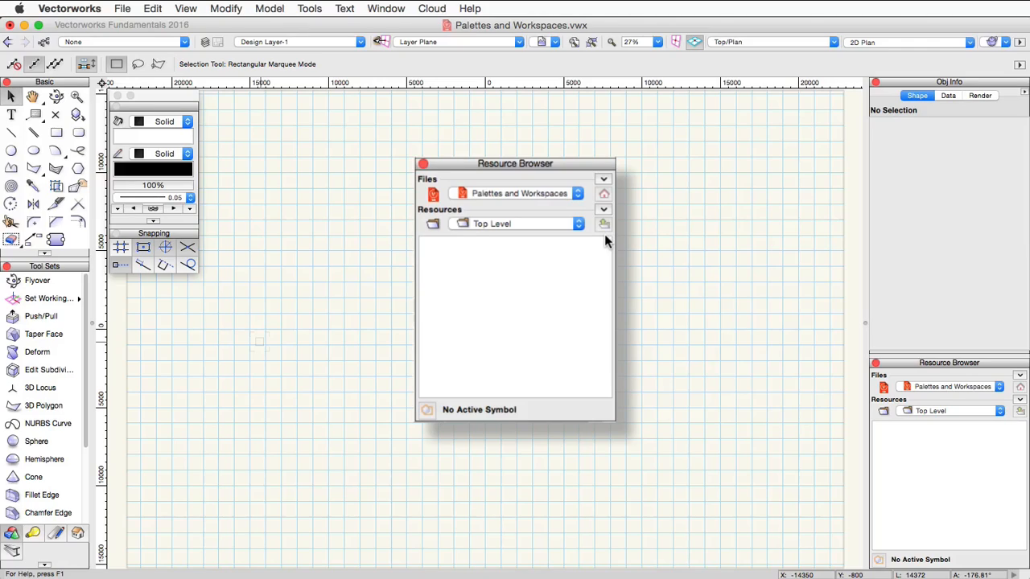
{"action": "mouse_move", "coordinate": [584, 207]}
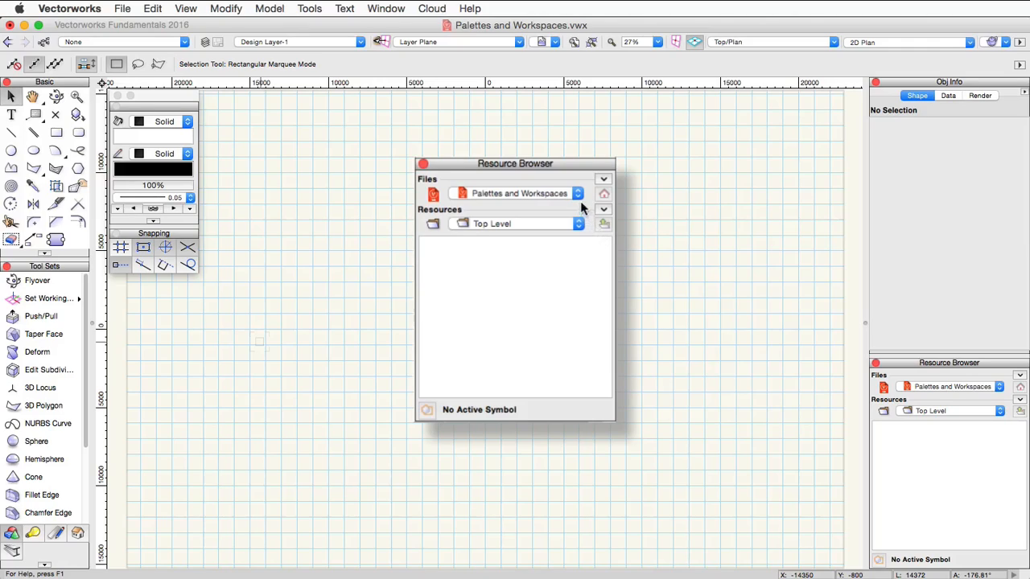
- Show the current file's resources and scroll down to the Line Types
{"action": "left_click", "coordinate": [577, 193]}
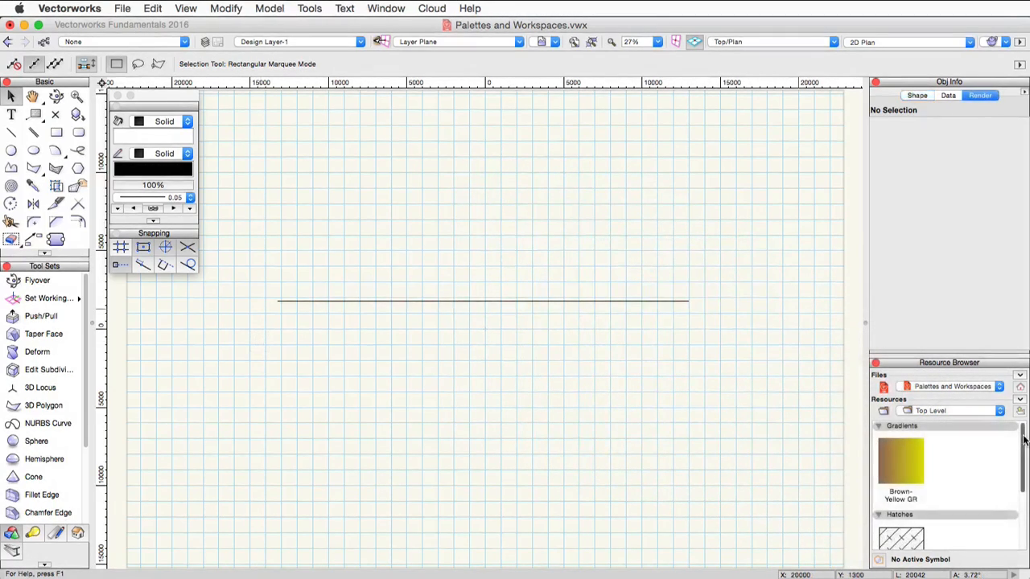
{"action": "scroll", "scroll_direction": "down", "scroll_amount": 3}
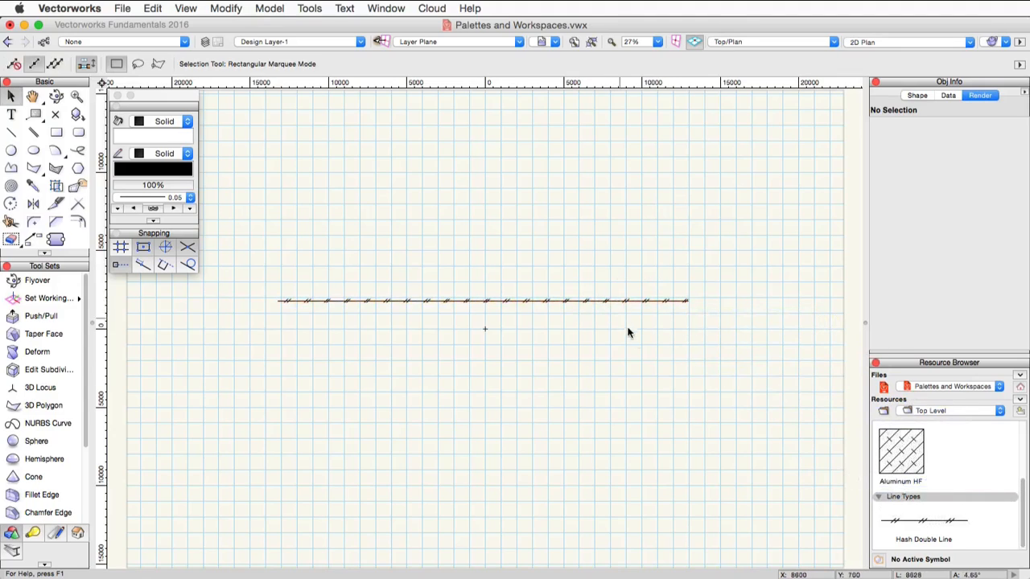
{"action": "mouse_move", "coordinate": [731, 419]}
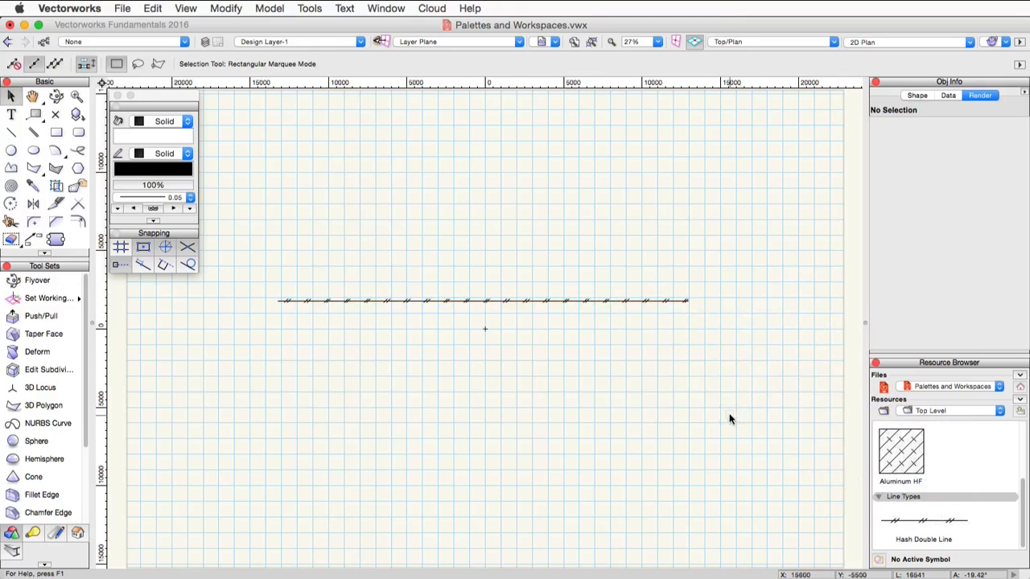
{"action": "mouse_move", "coordinate": [728, 417]}
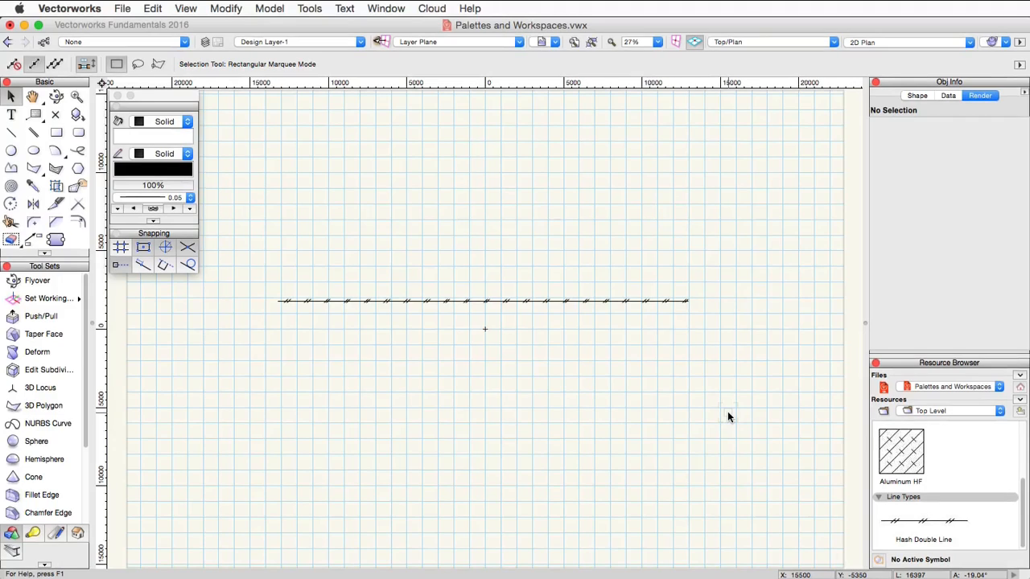
- Edit the Aluminum HF hatch from the Resource Browser and accept it unchanged
{"action": "right_click", "coordinate": [901, 451]}
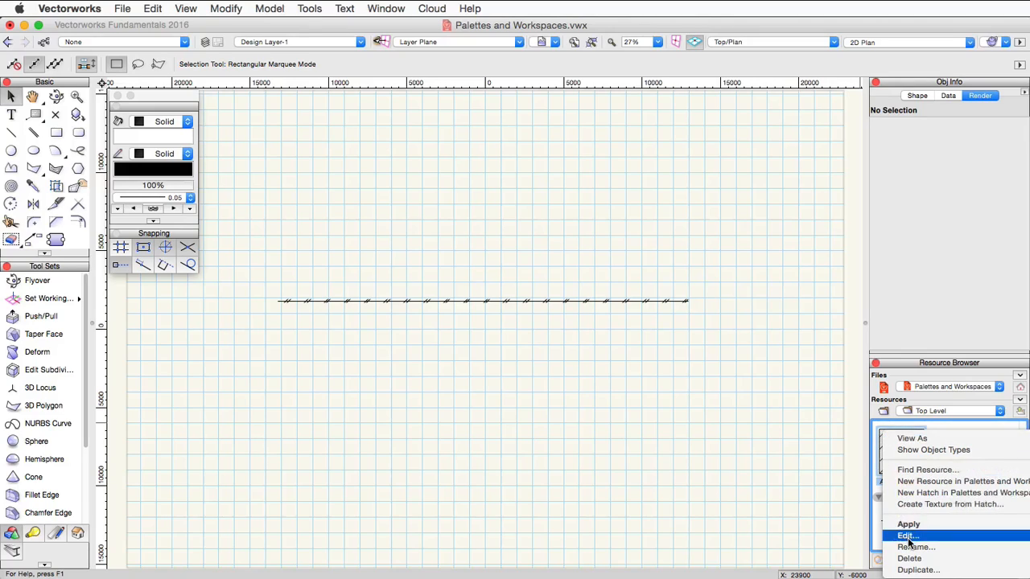
{"action": "left_click", "coordinate": [908, 536]}
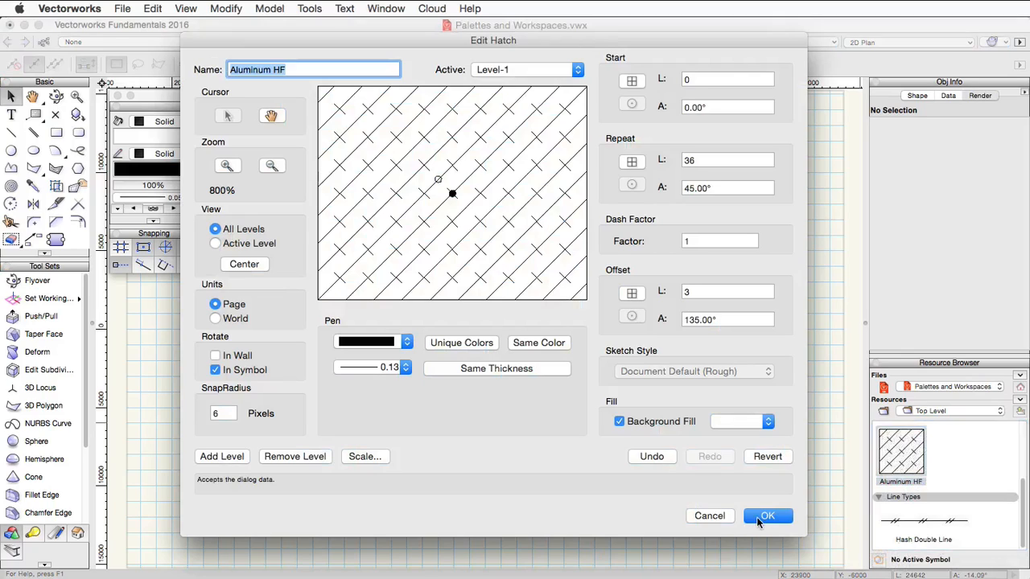
{"action": "left_click", "coordinate": [766, 516]}
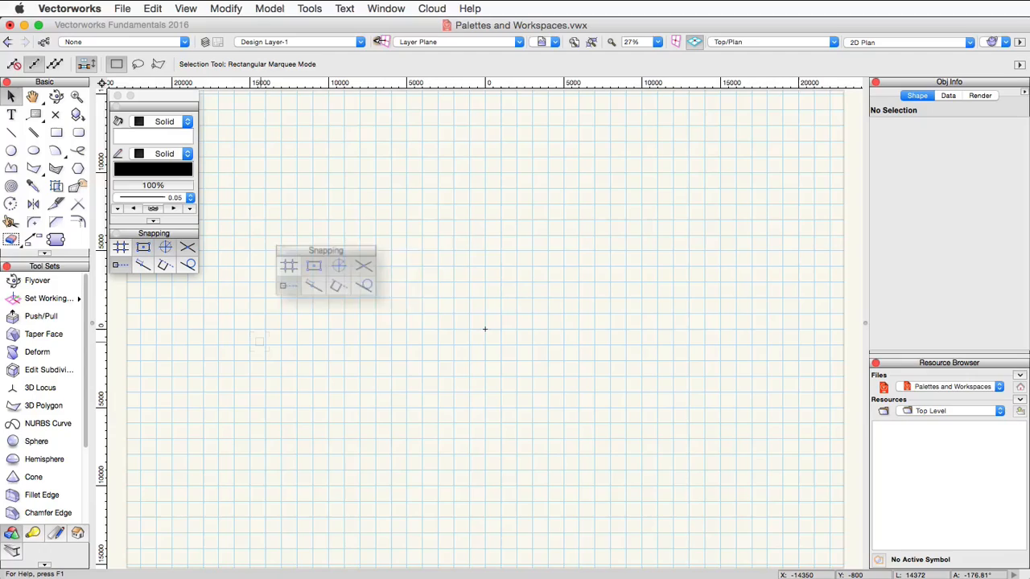
- Switch Vectorworks to the Designer 2016 workspace via Tools > Workspaces
{"action": "left_click_drag", "start_coordinate": [325, 250], "coordinate": [515, 268]}
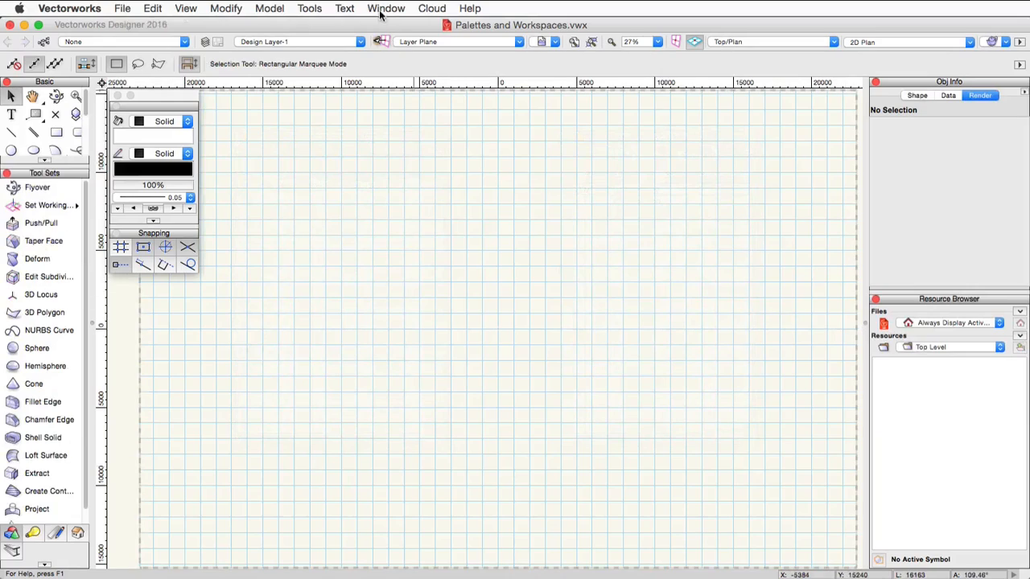
{"action": "left_click", "coordinate": [387, 8]}
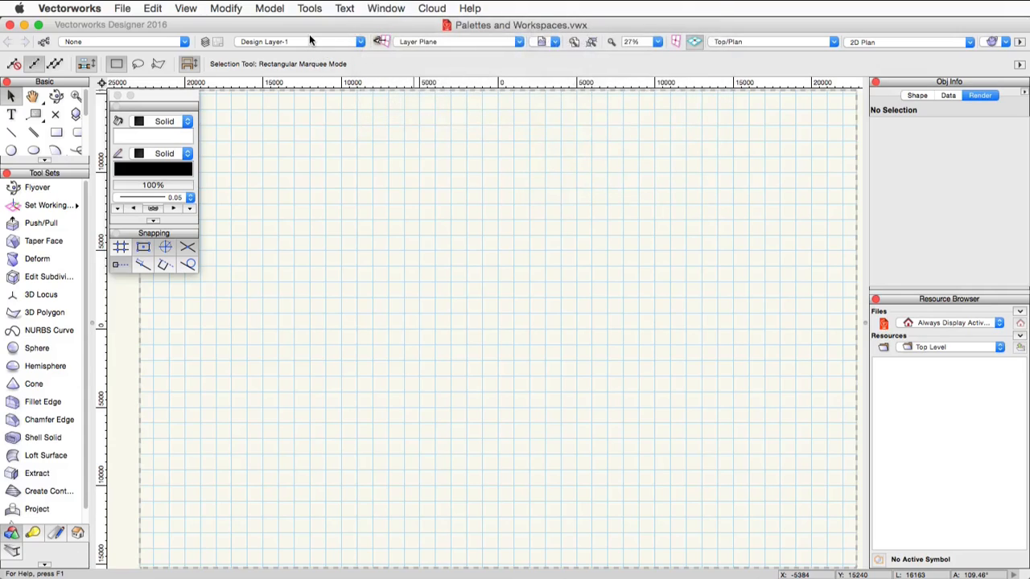
{"action": "left_click", "coordinate": [310, 8]}
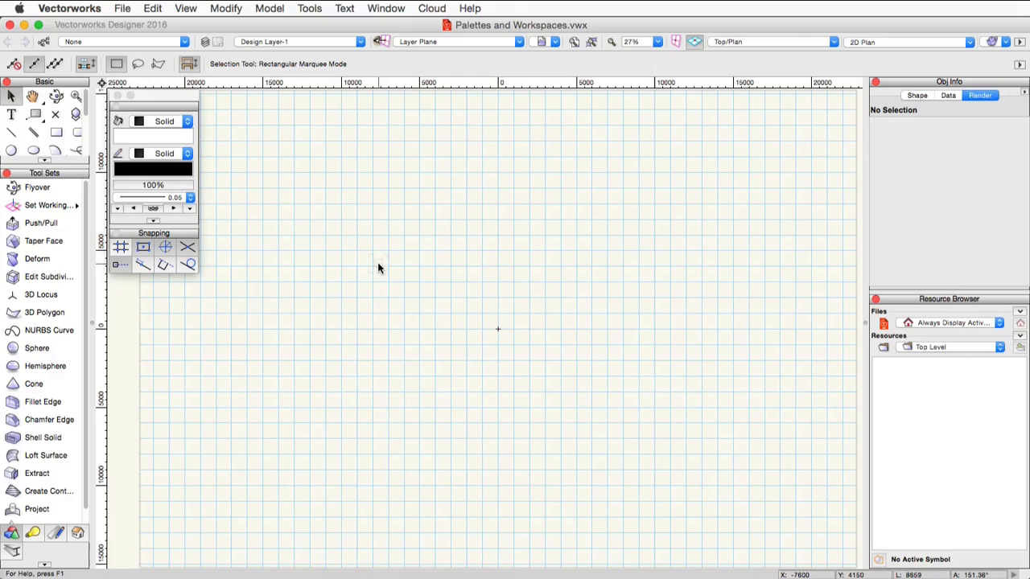
- Edit the Fundamentals workspace and select the Flyover tool for removal
{"action": "left_click", "coordinate": [310, 8]}
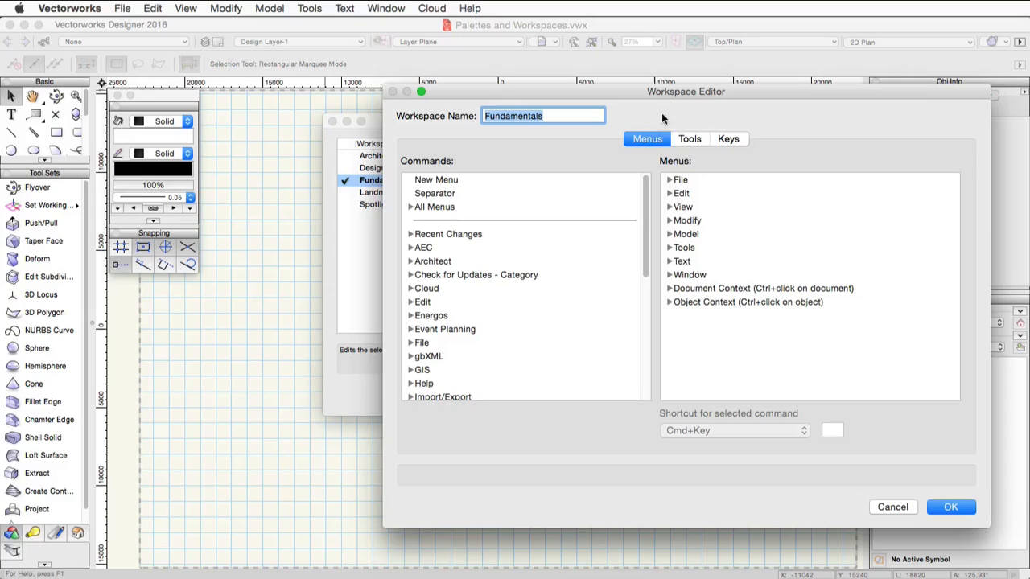
{"action": "left_click", "coordinate": [690, 138]}
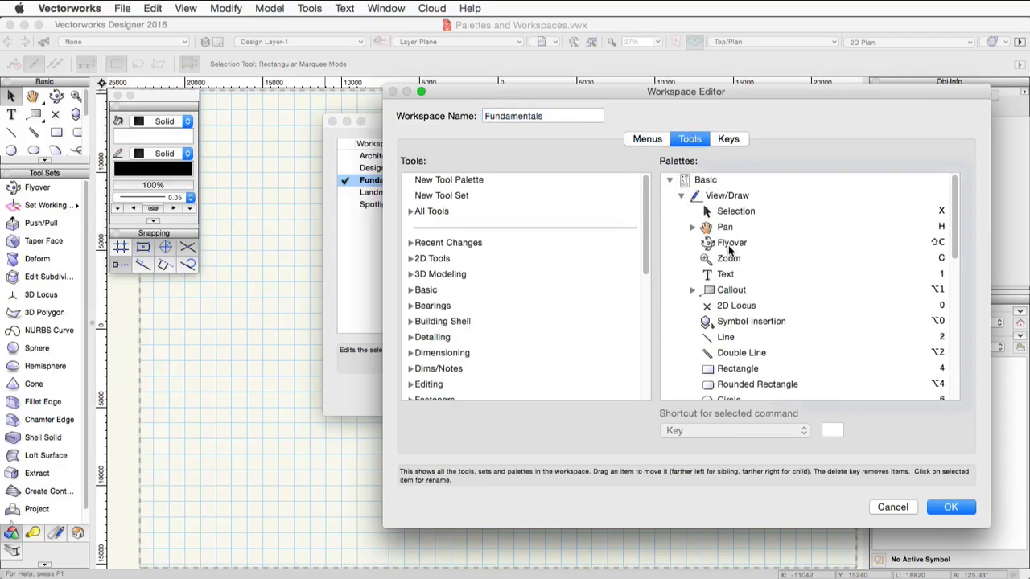
{"action": "left_click", "coordinate": [732, 258]}
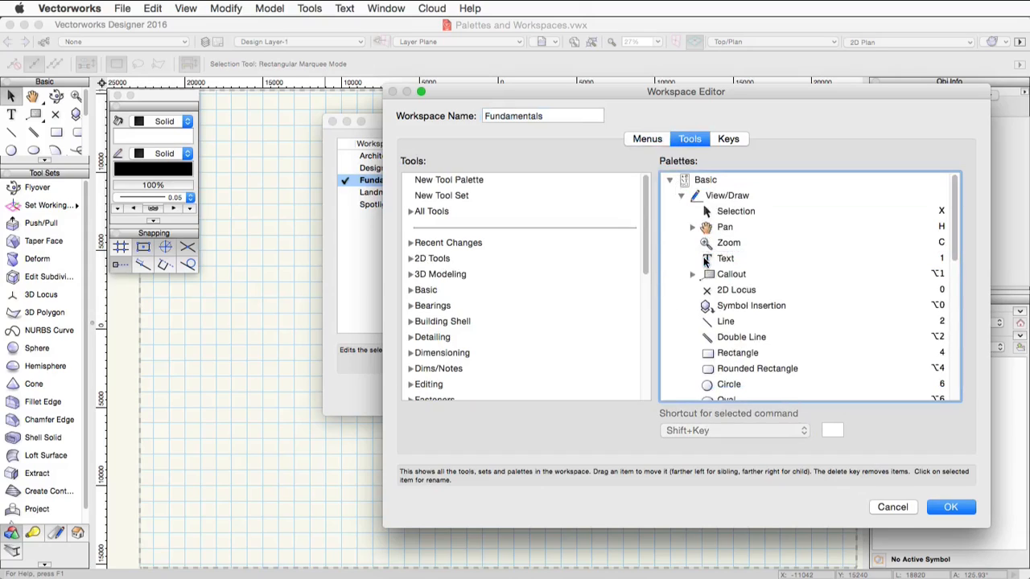
- Add Marionette to the Basic palette and create a New Tool Palette in the workspace
{"action": "left_click", "coordinate": [410, 290]}
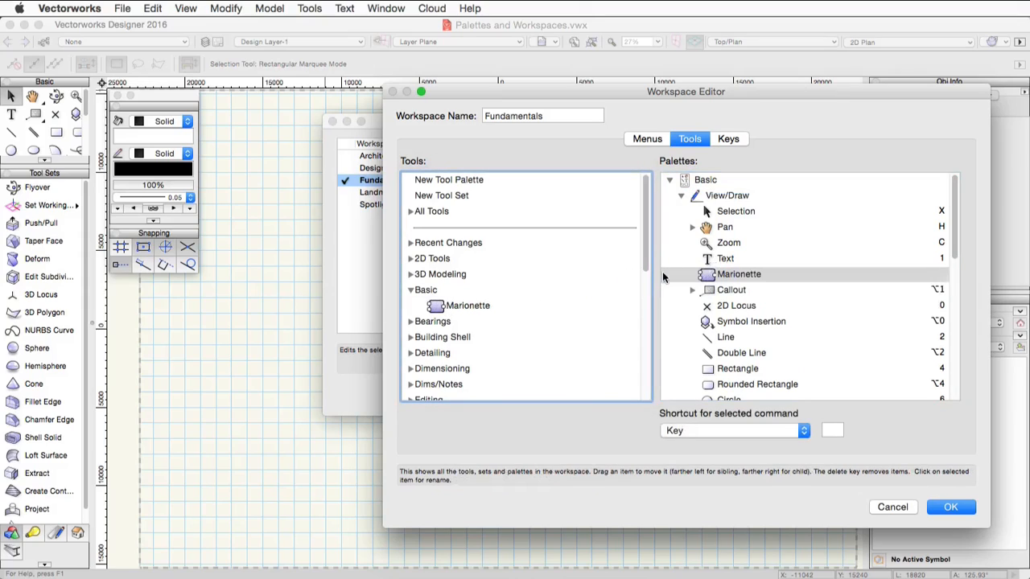
{"action": "left_click", "coordinate": [670, 180]}
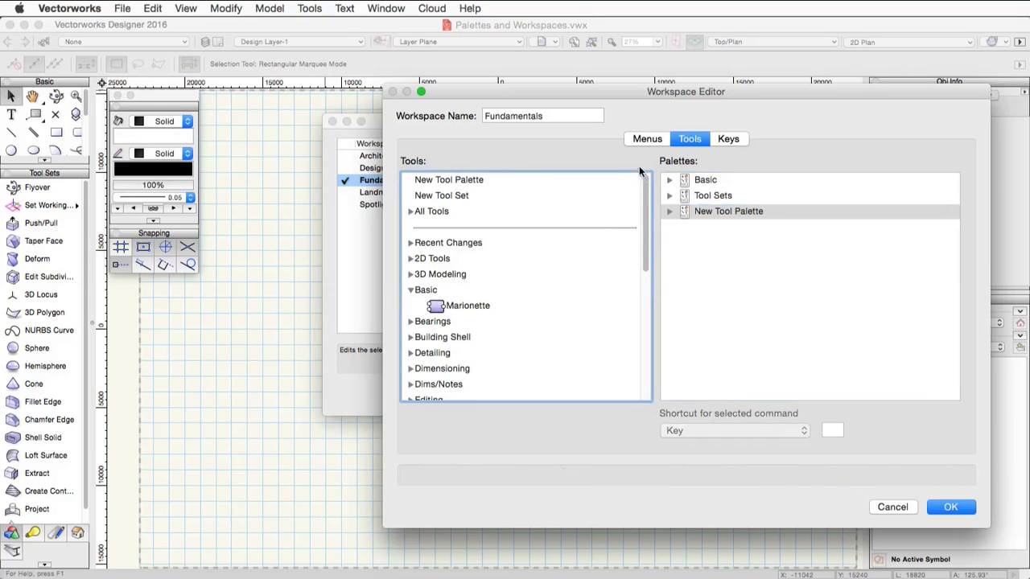
{"action": "left_click", "coordinate": [646, 138]}
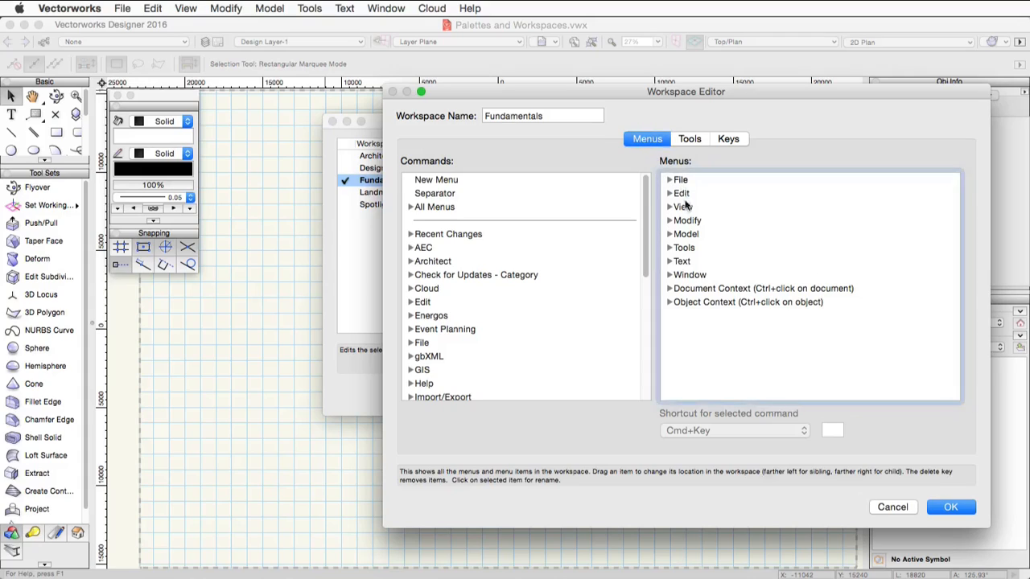
- Check the File > Save command's Cmd+S shortcut, then apply the workspace and finish
{"action": "left_click", "coordinate": [681, 180]}
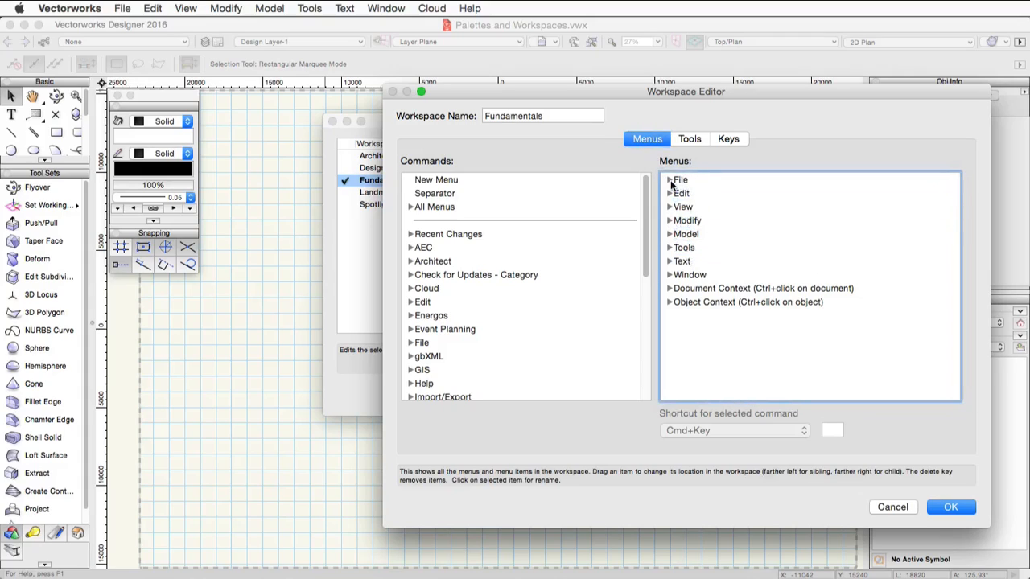
{"action": "left_click", "coordinate": [670, 180]}
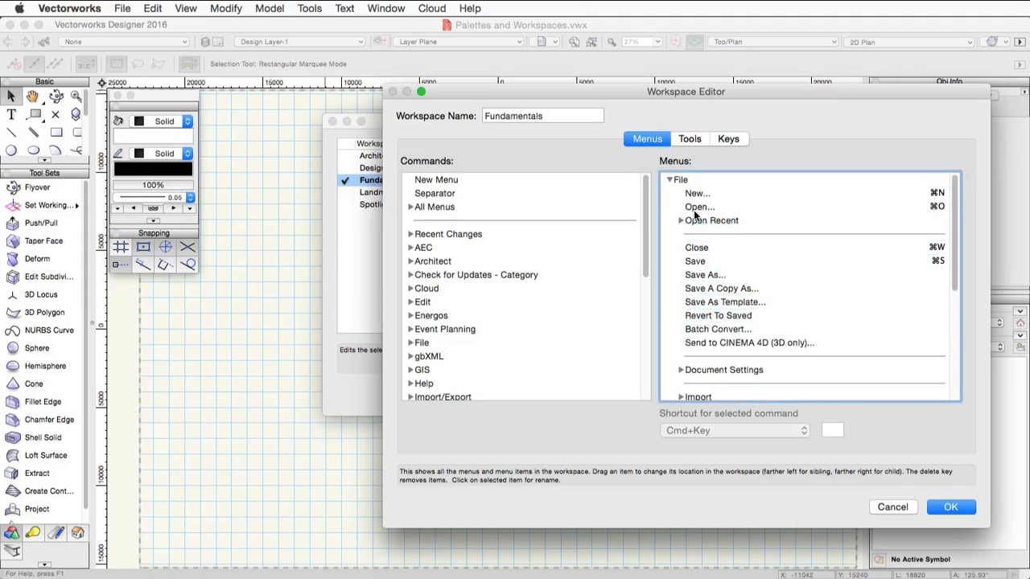
{"action": "left_click", "coordinate": [694, 260]}
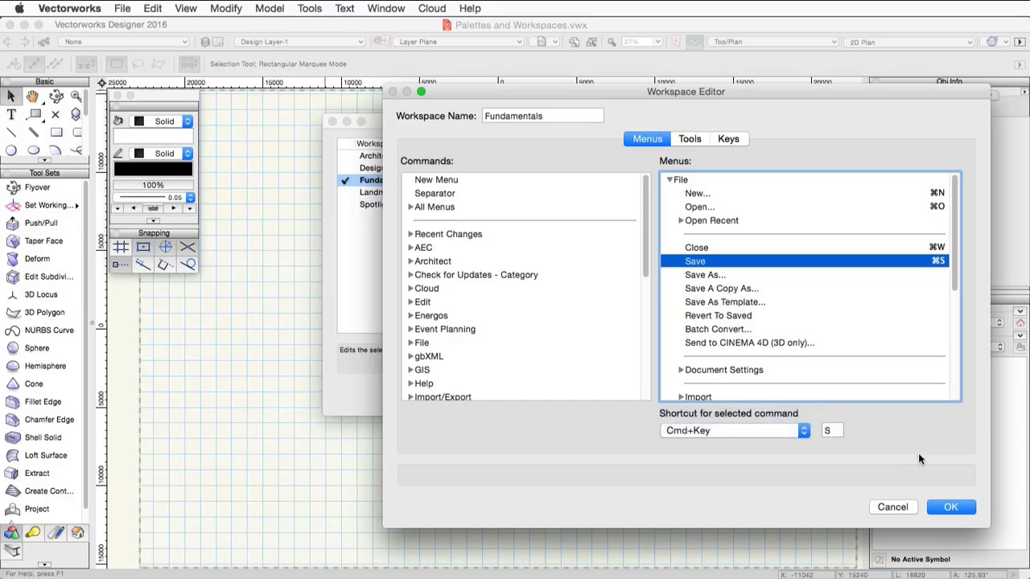
{"action": "mouse_move", "coordinate": [913, 489]}
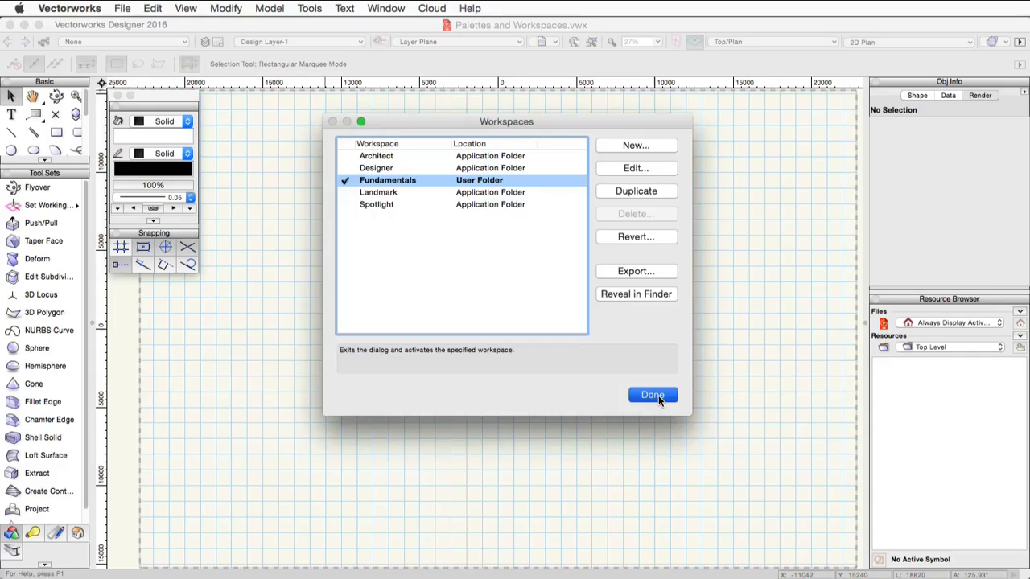
{"action": "left_click", "coordinate": [651, 394]}
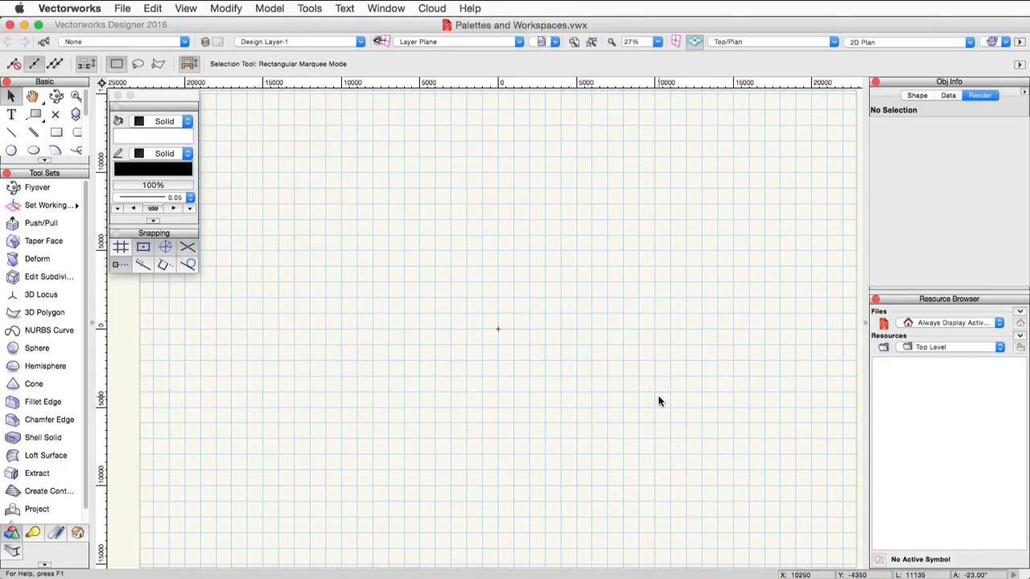